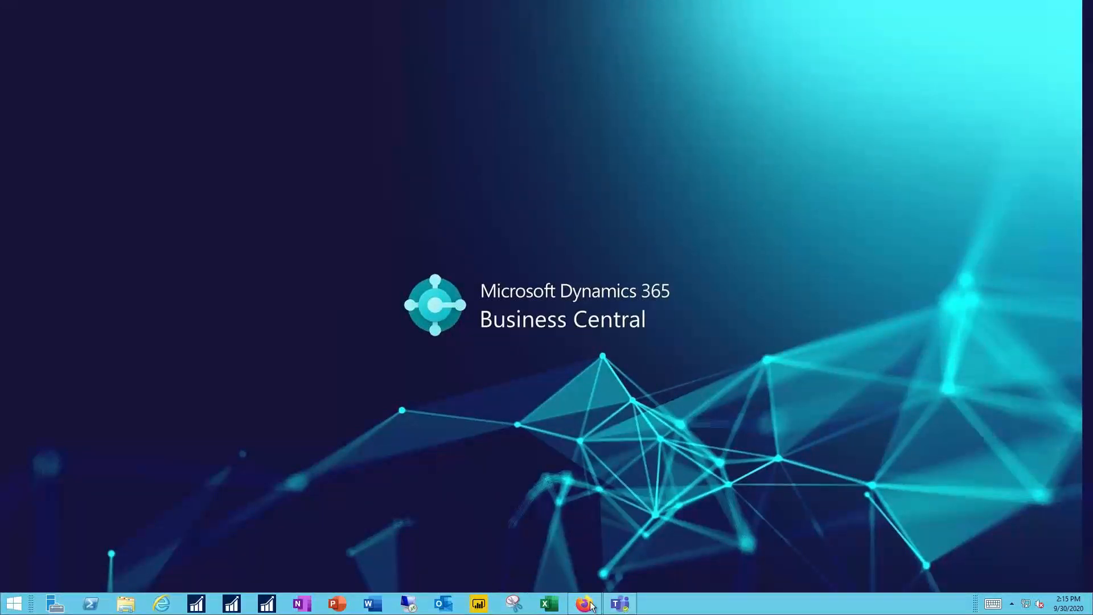
# Launch Business Central from the taskbar to reach the Cronus USA, Inc. home page.
pyautogui.click(581, 602)
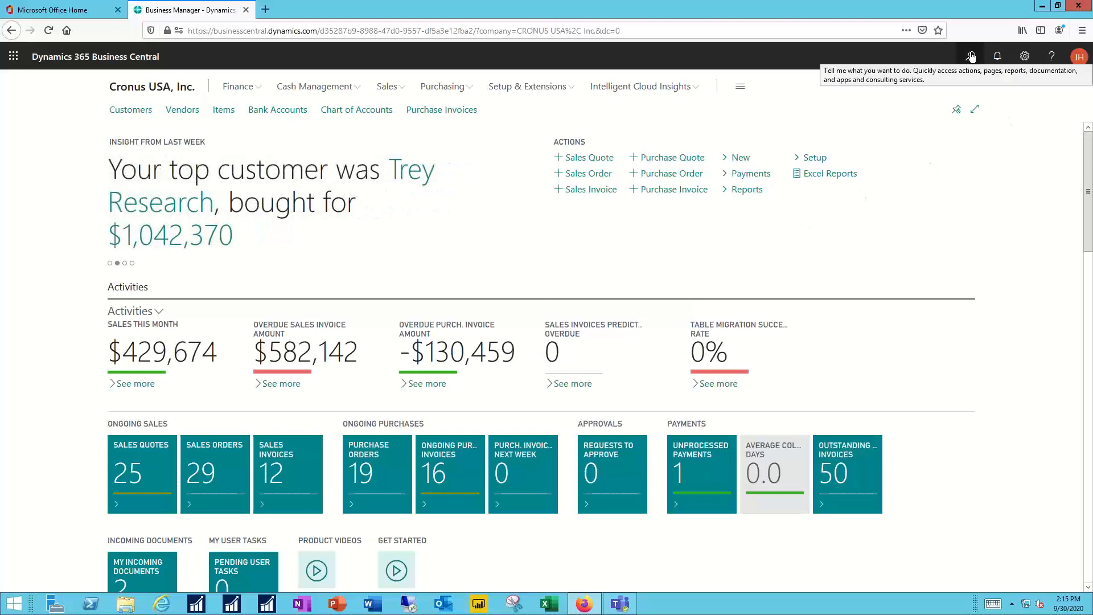
pyautogui.moveTo(969, 56)
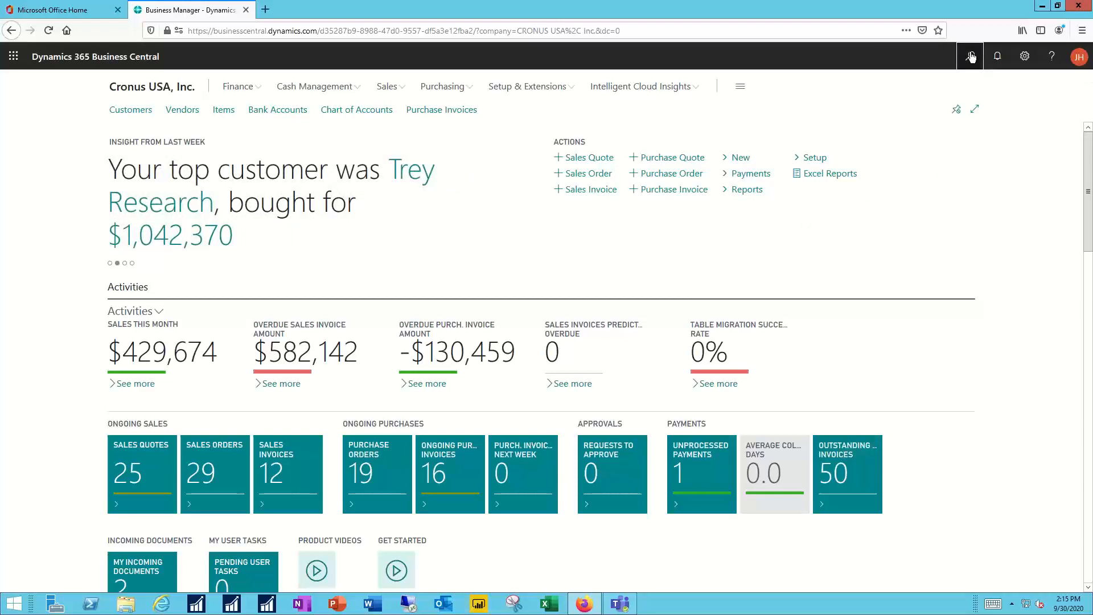
# Search Tell Me for 'gen led set' to find General Ledger Setup.
pyautogui.click(970, 56)
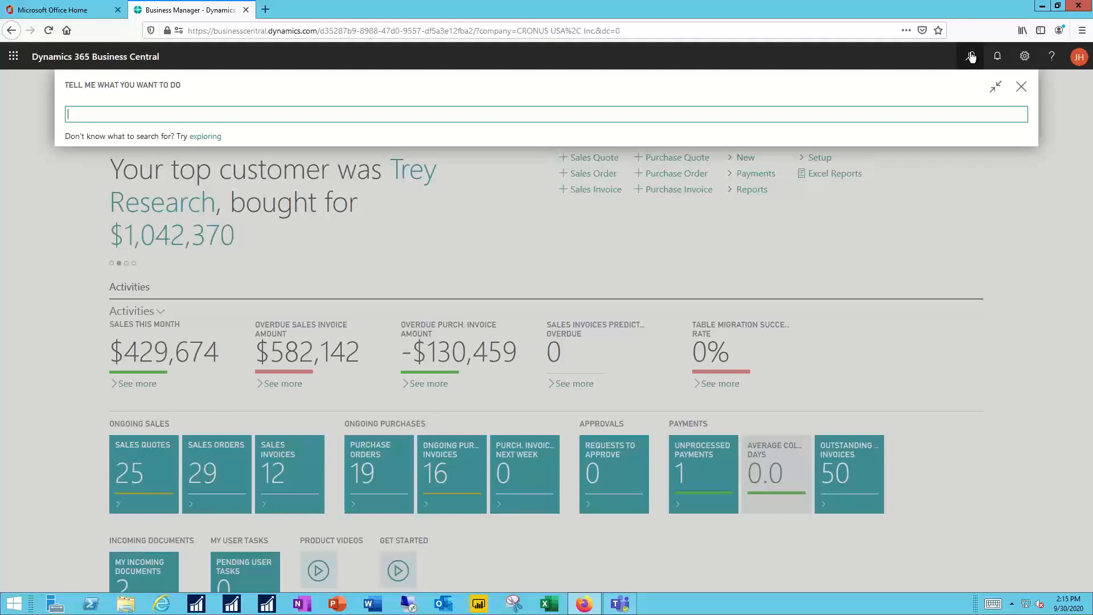
pyautogui.write('gen led set')
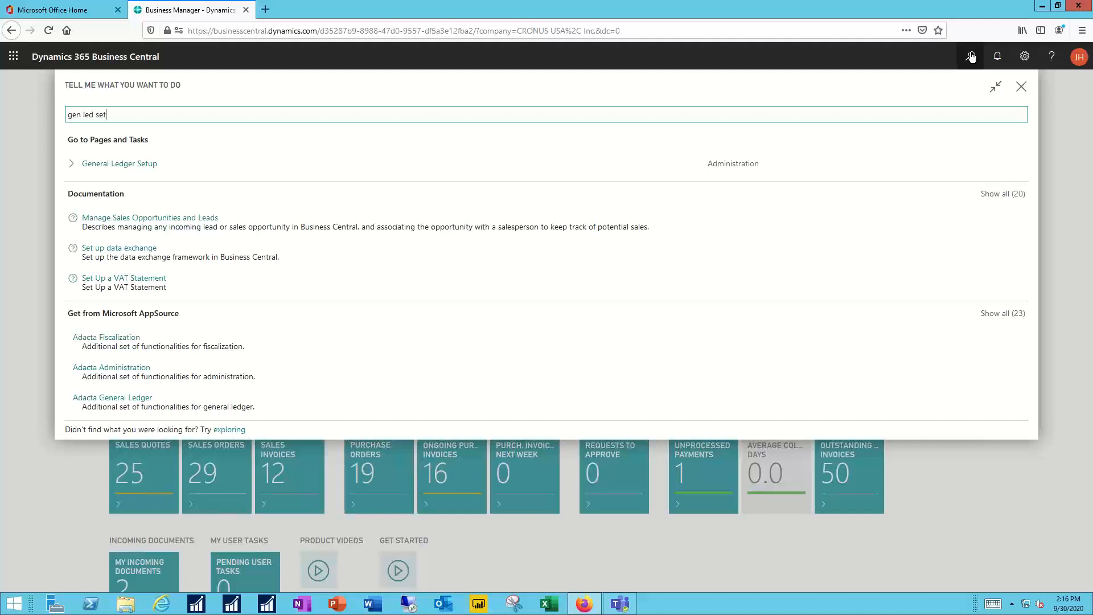
pyautogui.moveTo(987, 75)
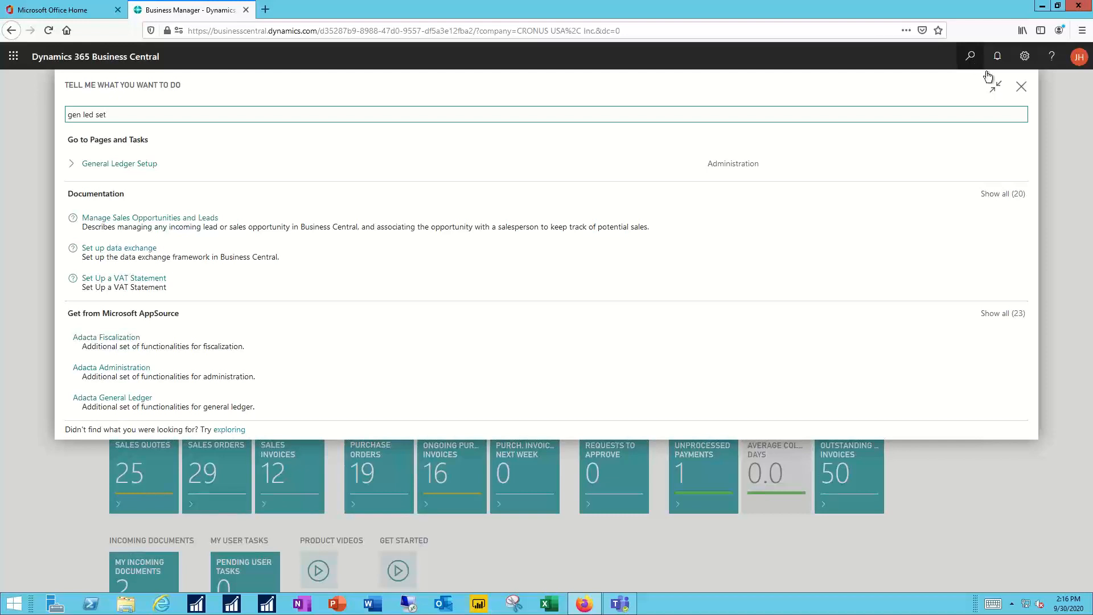
pyautogui.moveTo(1021, 90)
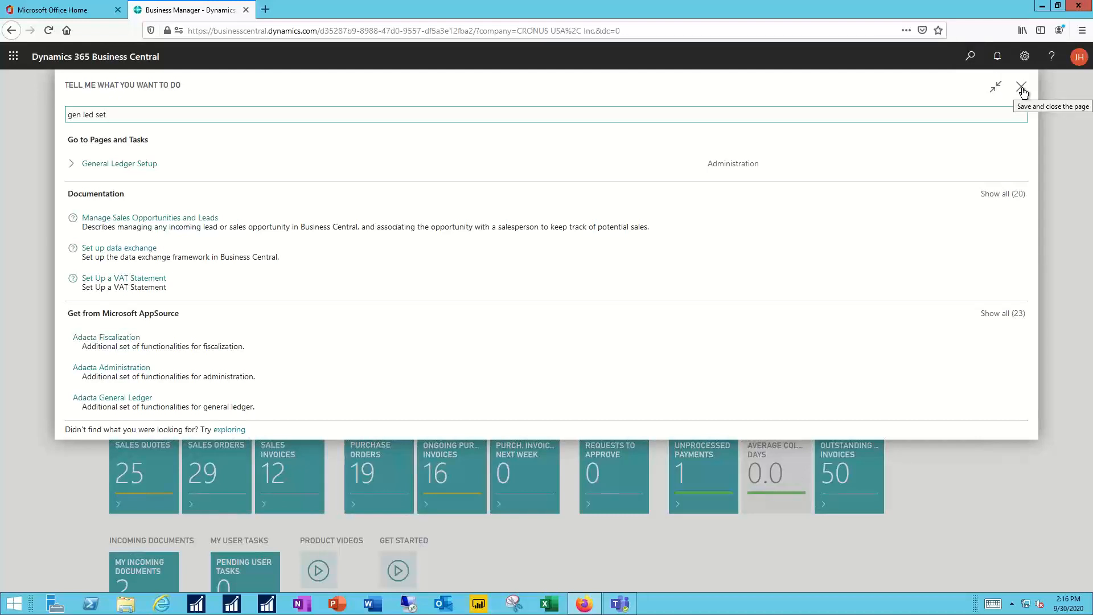
# Close the search results and open Sales Orders from the Sales menu.
pyautogui.click(1022, 87)
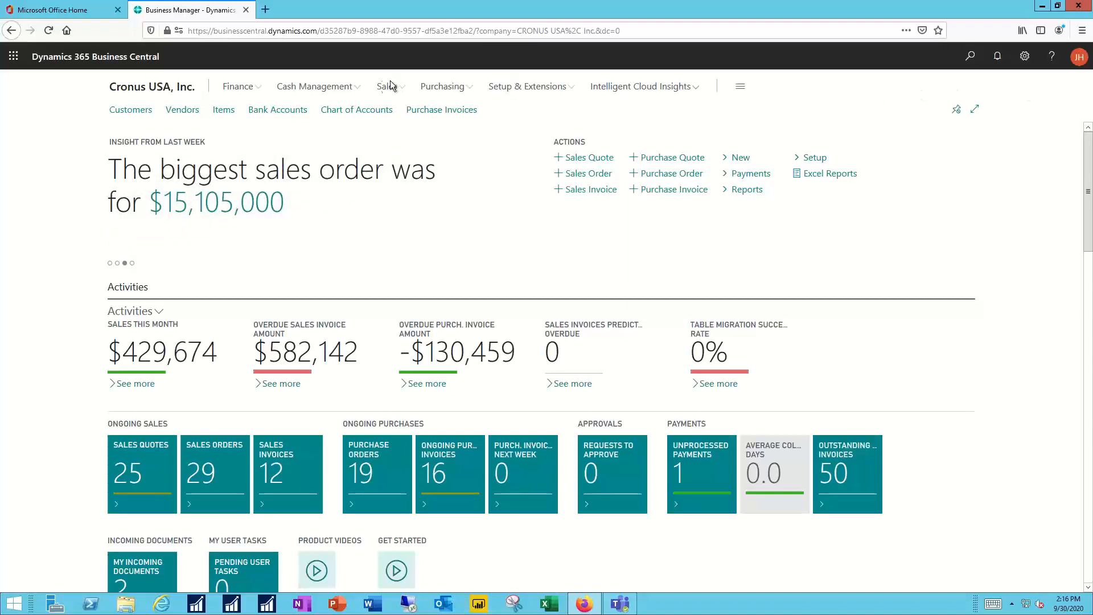
pyautogui.click(386, 86)
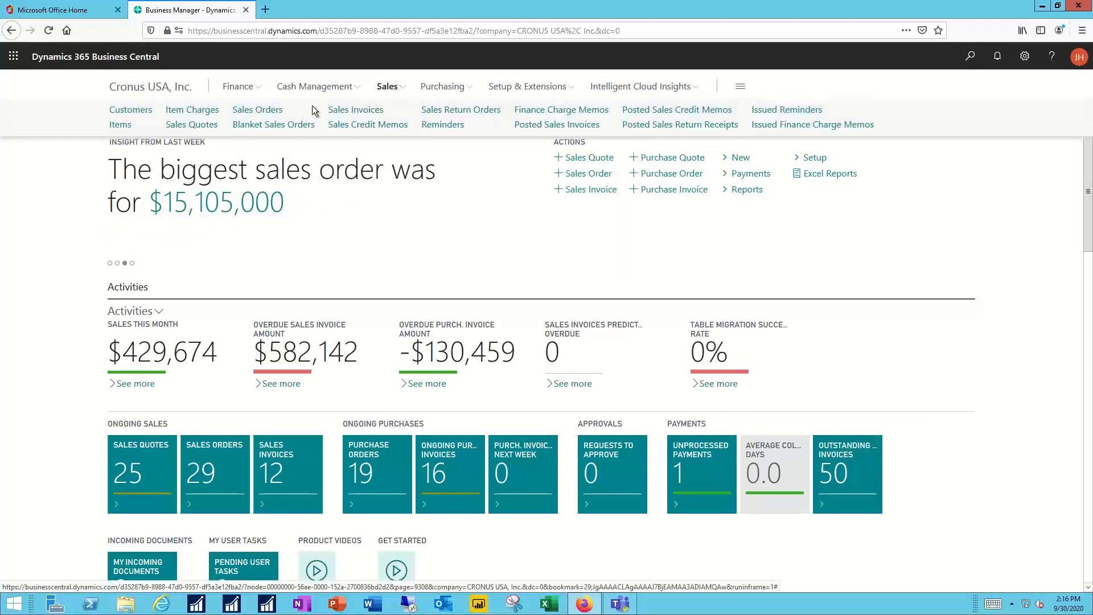
pyautogui.moveTo(258, 110)
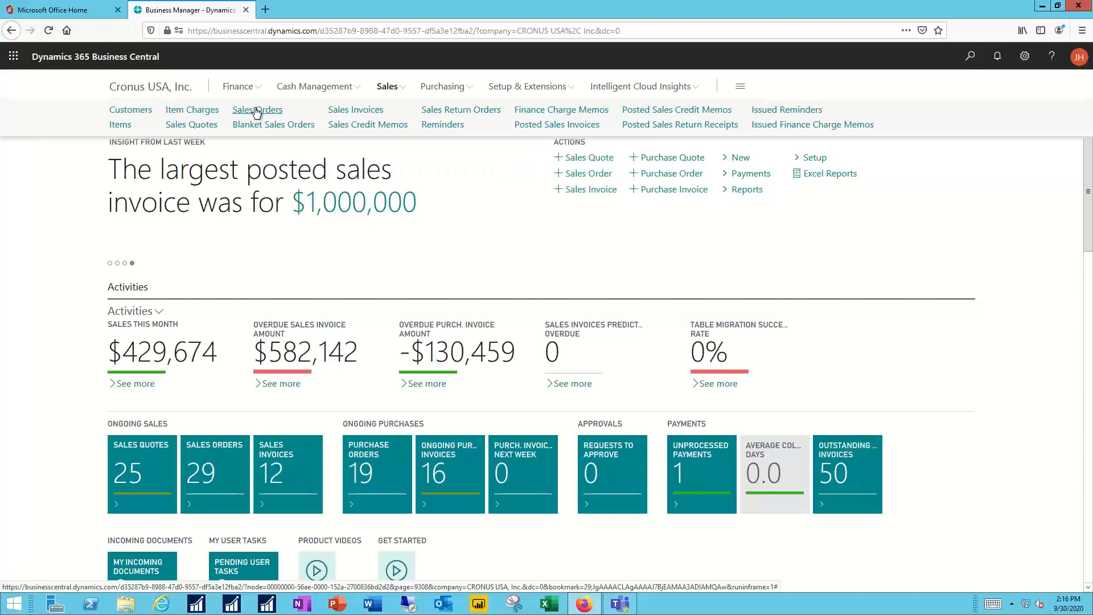
pyautogui.click(257, 109)
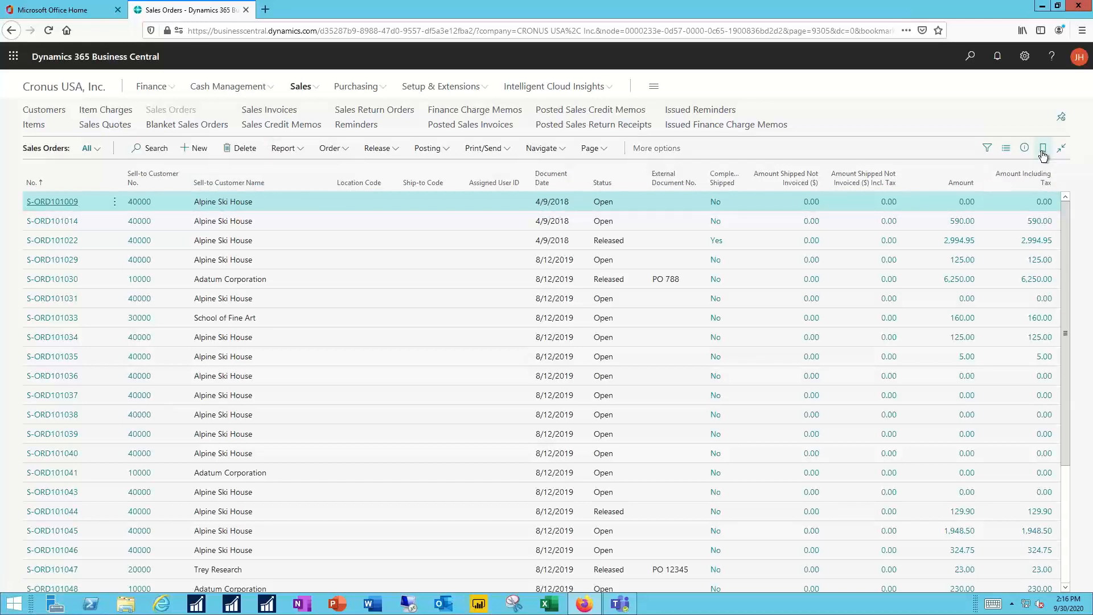
# Bookmark Sales Orders, return to Cronus USA, Inc., and reopen it from the new link.
pyautogui.click(1042, 148)
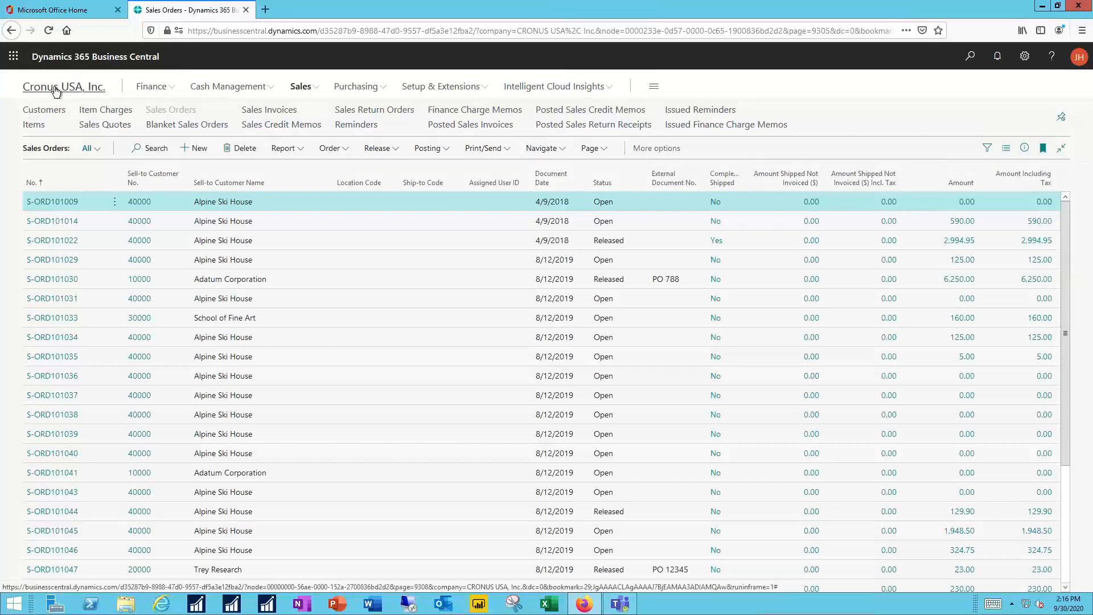
pyautogui.click(63, 87)
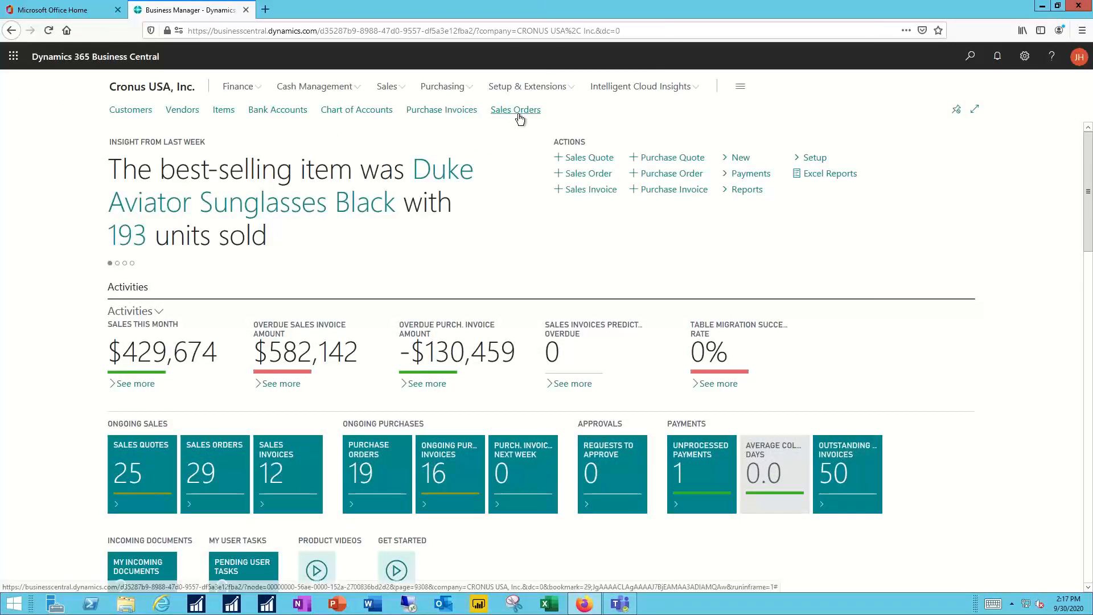
pyautogui.moveTo(521, 113)
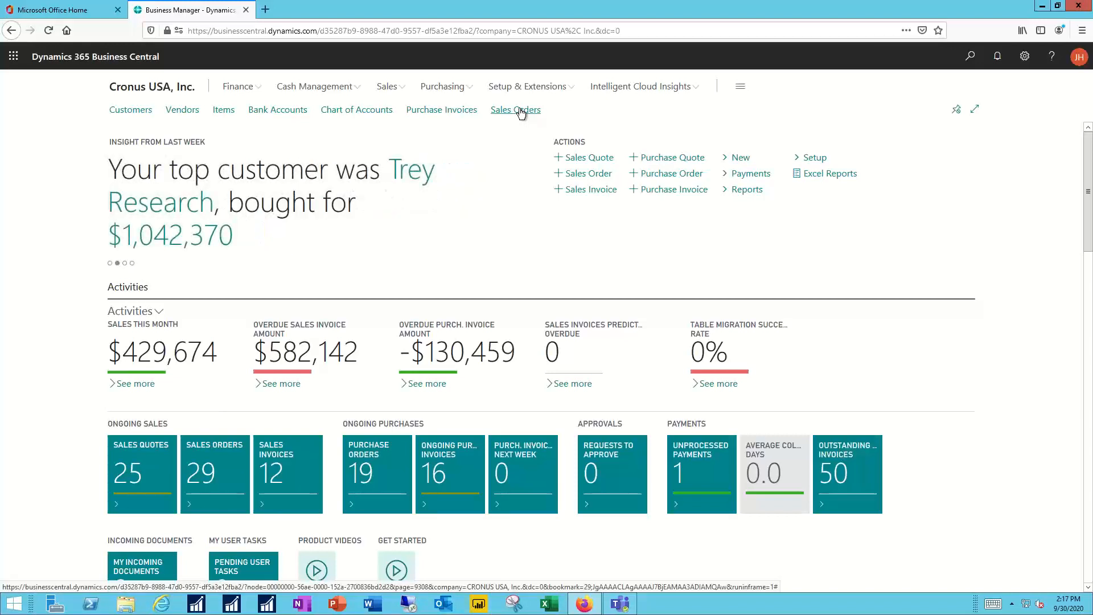
pyautogui.click(515, 109)
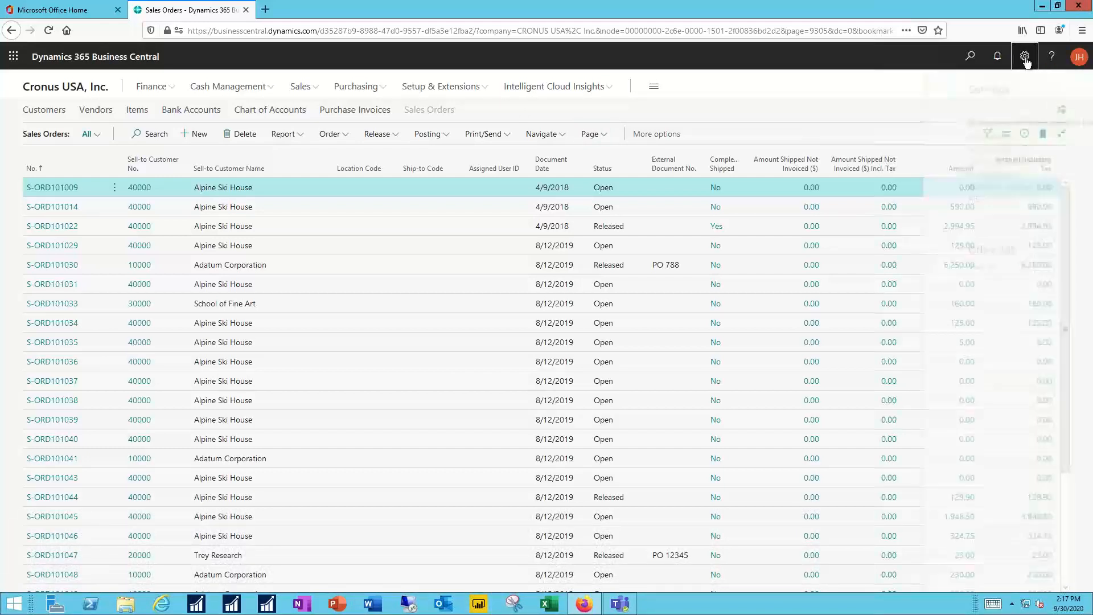
# Personalize the Sales Orders list: add the Contact column and remove Ship-to Code.
pyautogui.click(1024, 56)
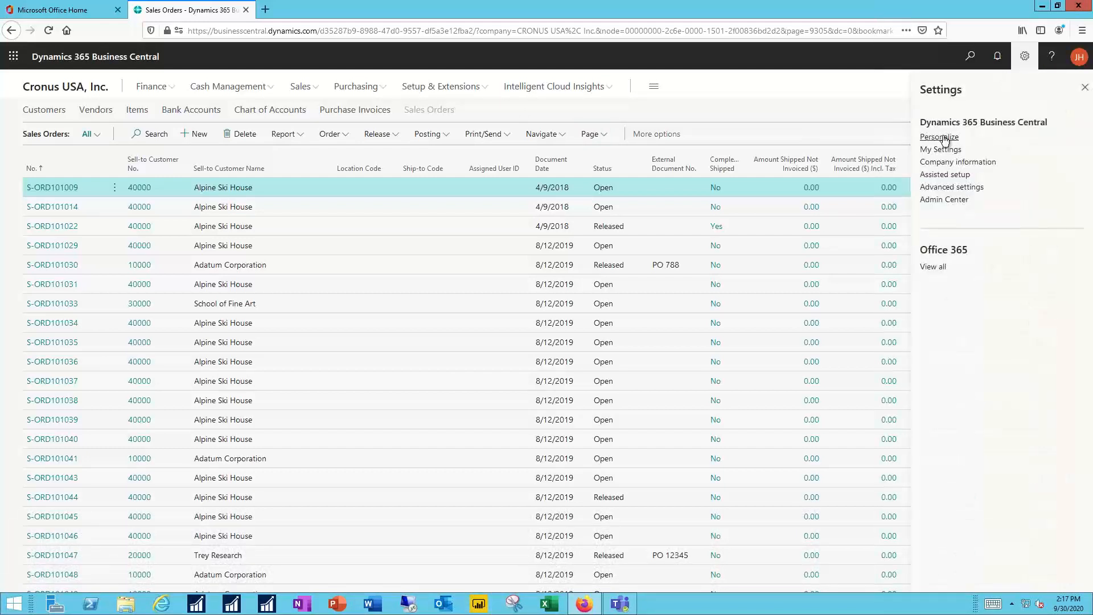
pyautogui.click(939, 136)
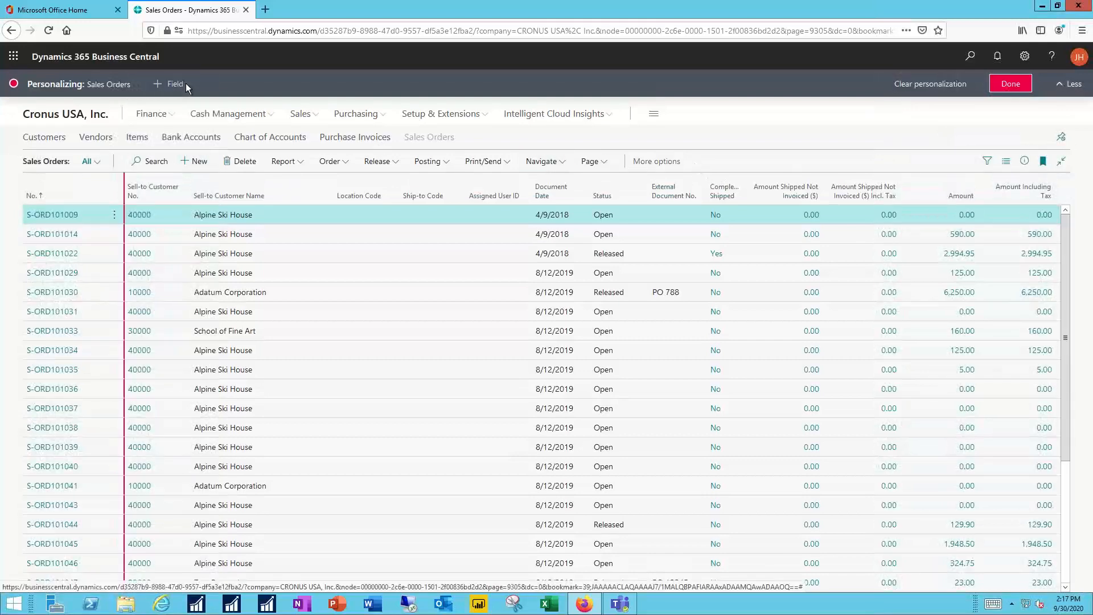
pyautogui.click(174, 83)
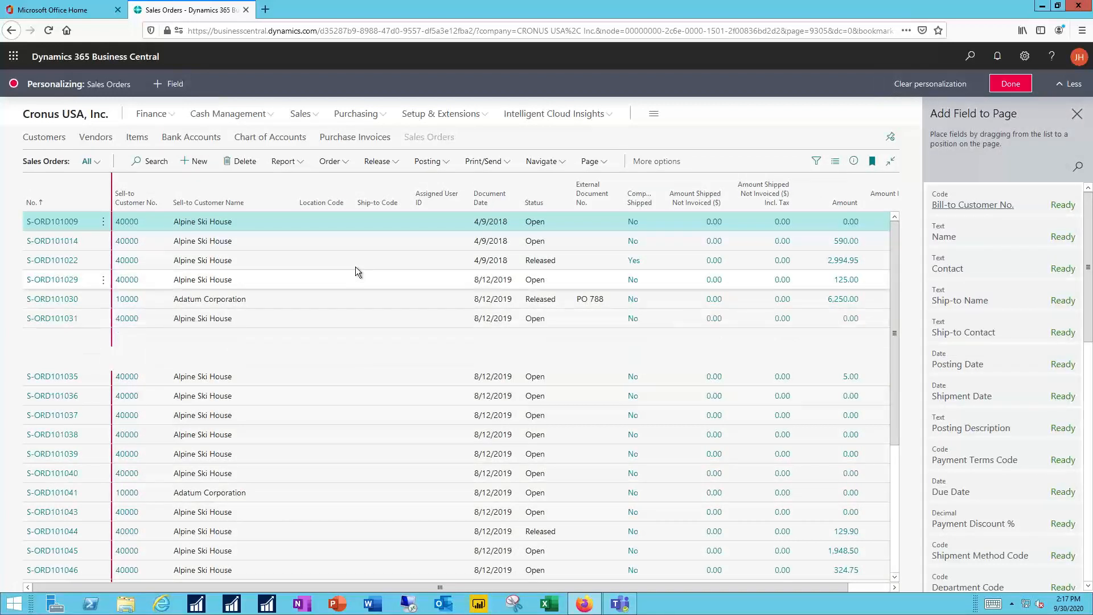
pyautogui.click(406, 202)
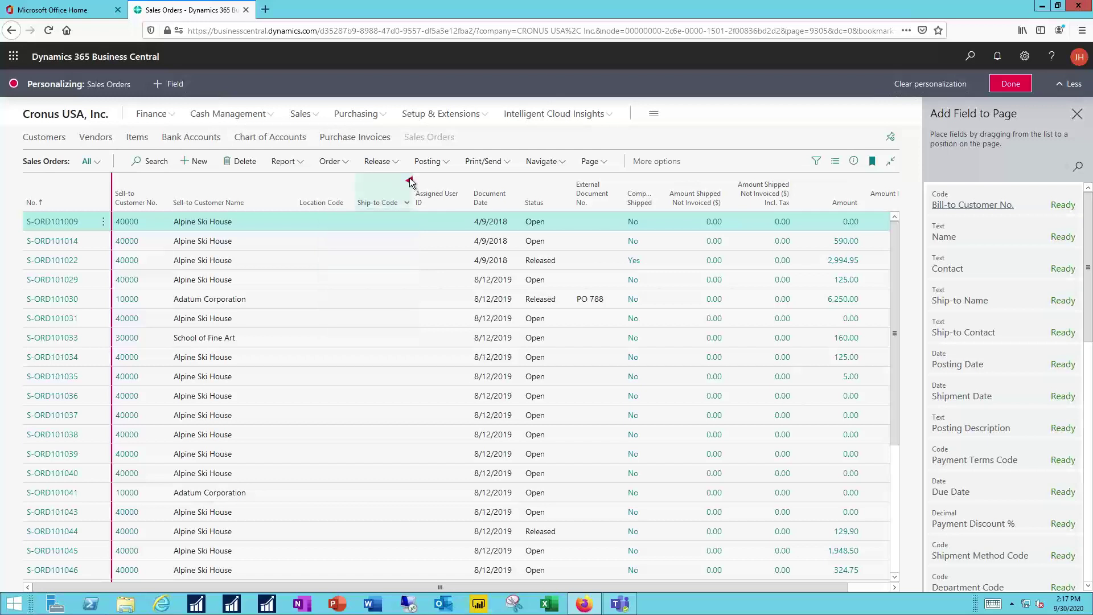
pyautogui.click(407, 182)
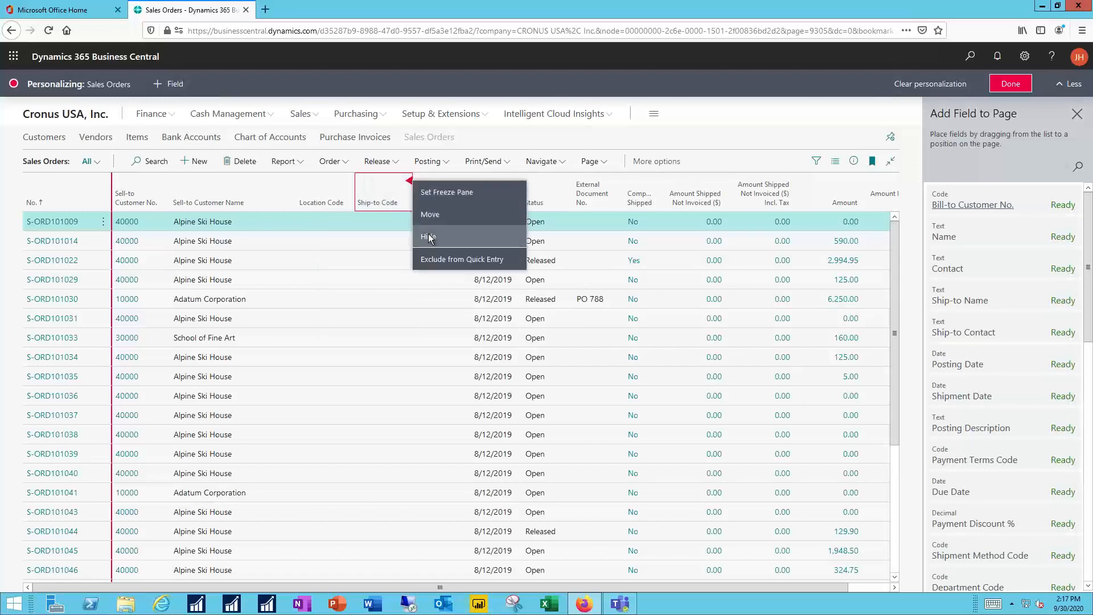
pyautogui.click(428, 236)
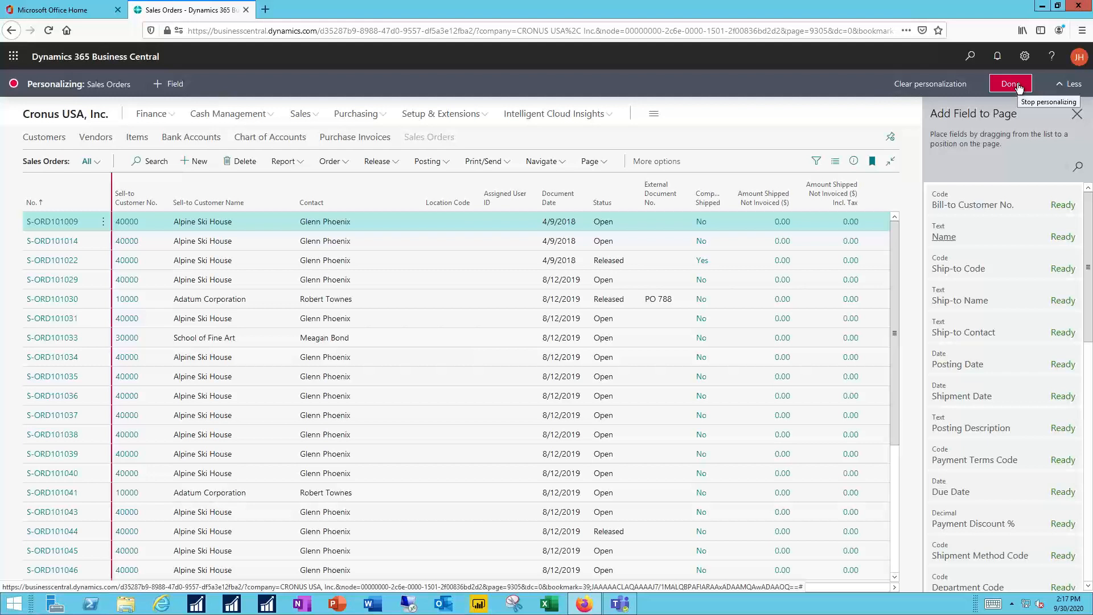
pyautogui.moveTo(935, 84)
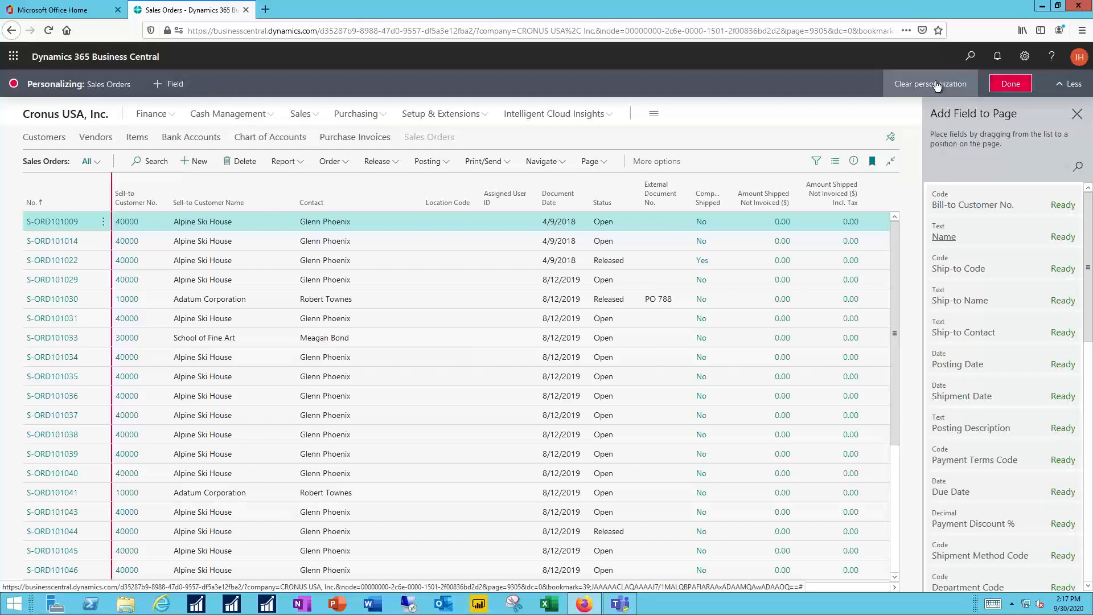
pyautogui.moveTo(935, 85)
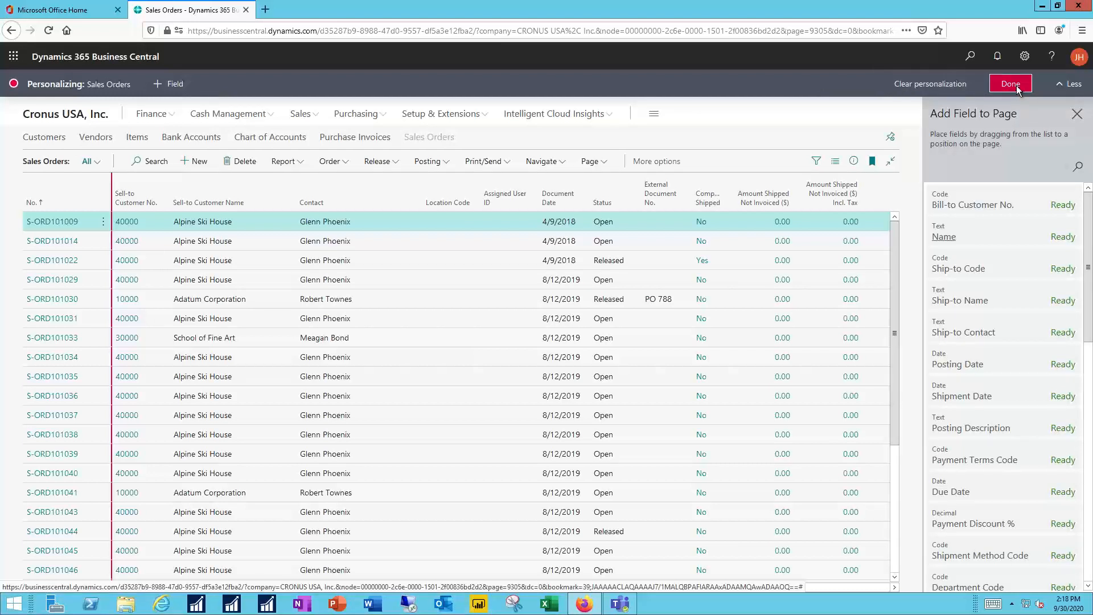
pyautogui.click(1010, 83)
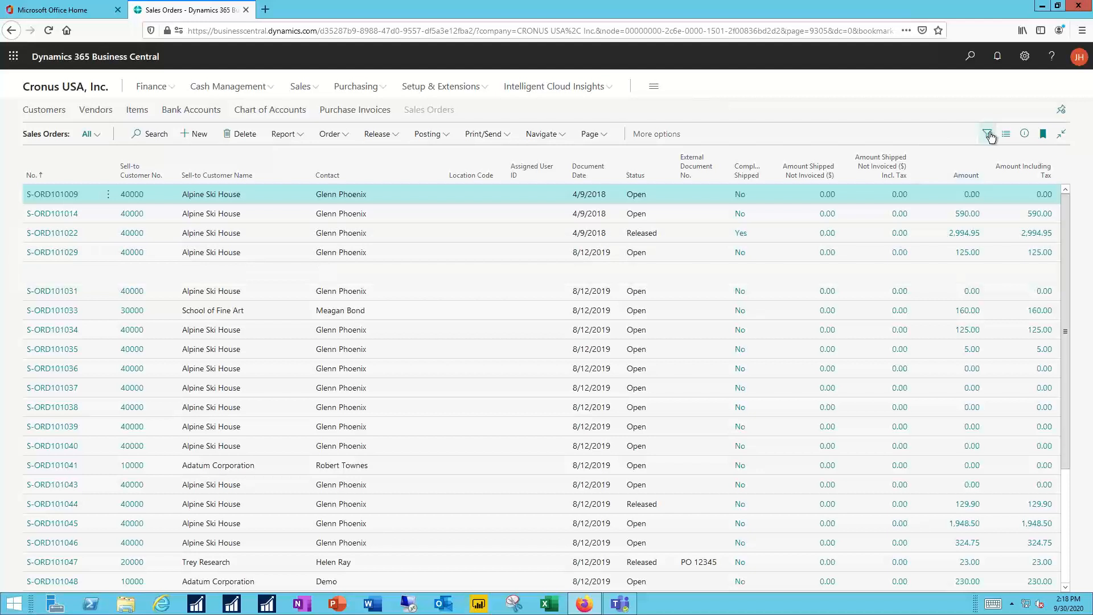
# Filter the Sales Orders list on Sell-to Customer No. 40000.
pyautogui.click(986, 133)
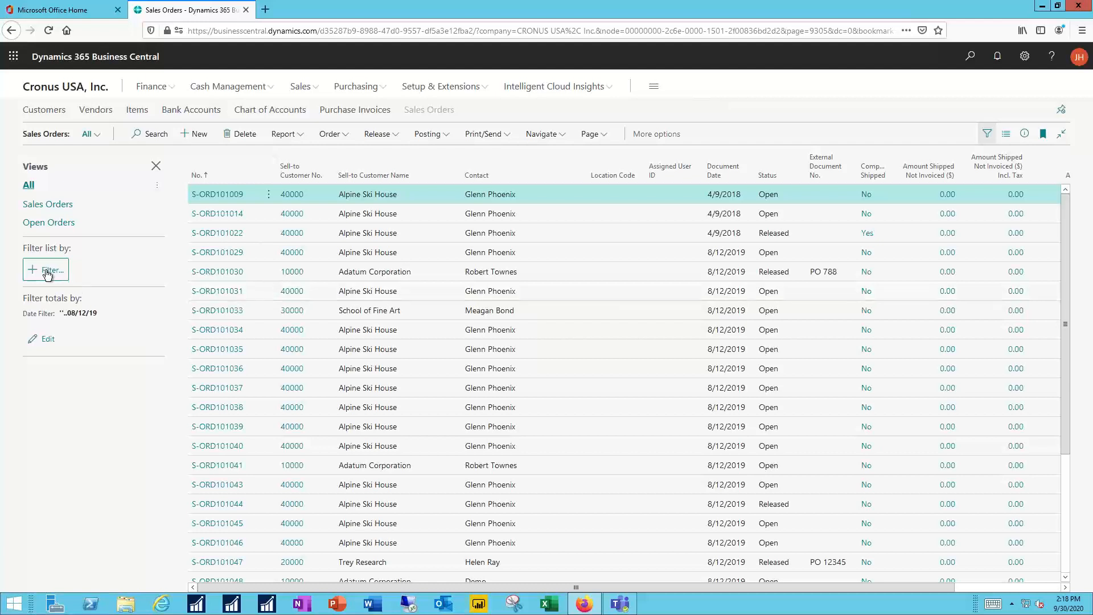
pyautogui.click(46, 269)
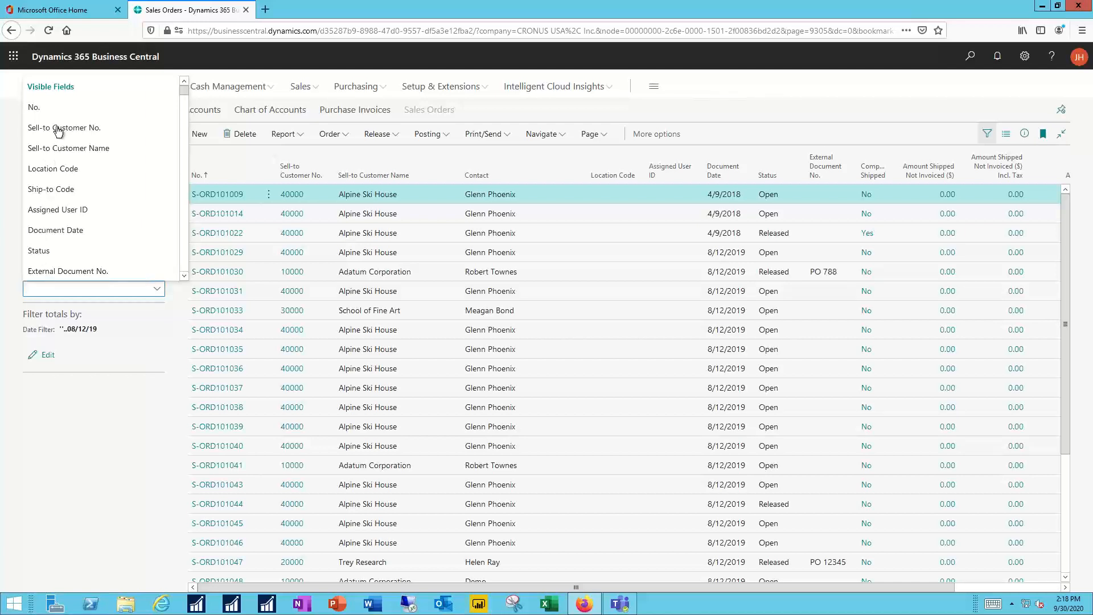
pyautogui.click(63, 127)
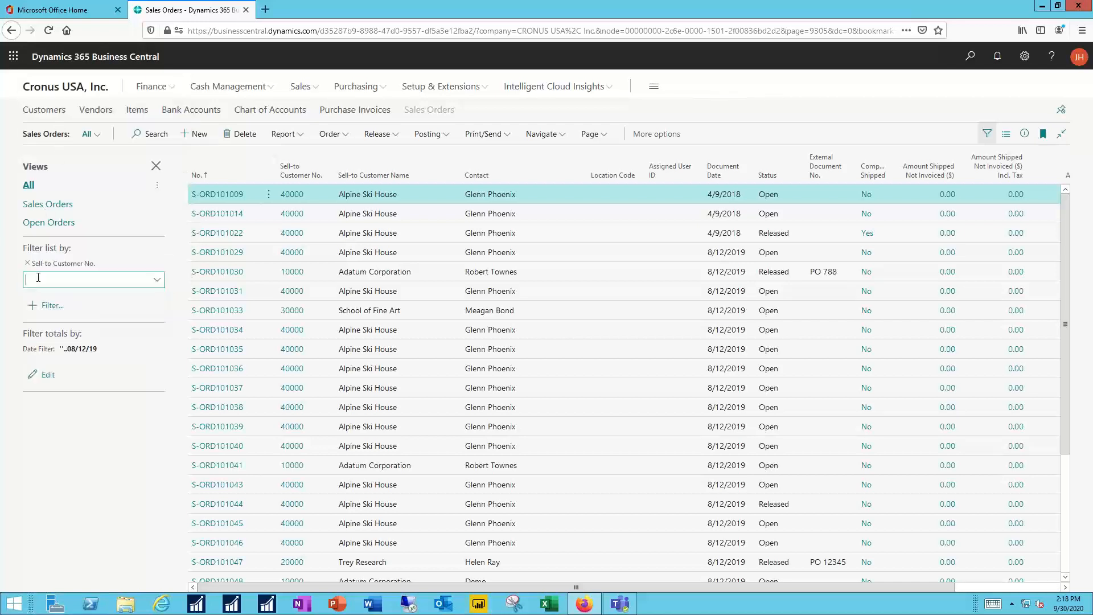
pyautogui.write('40000')
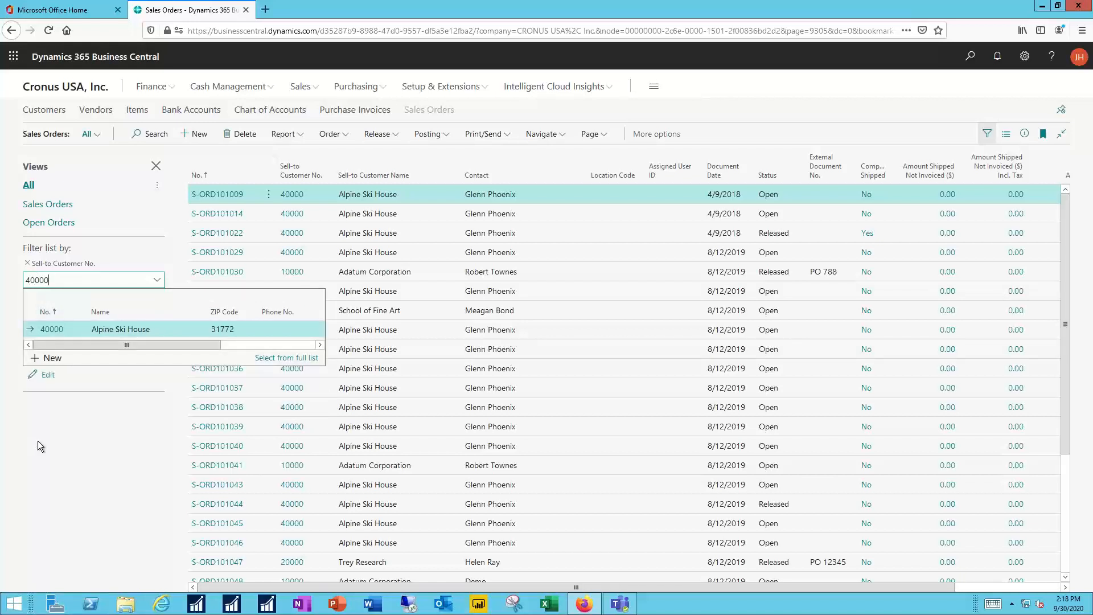
pyautogui.press('Enter')
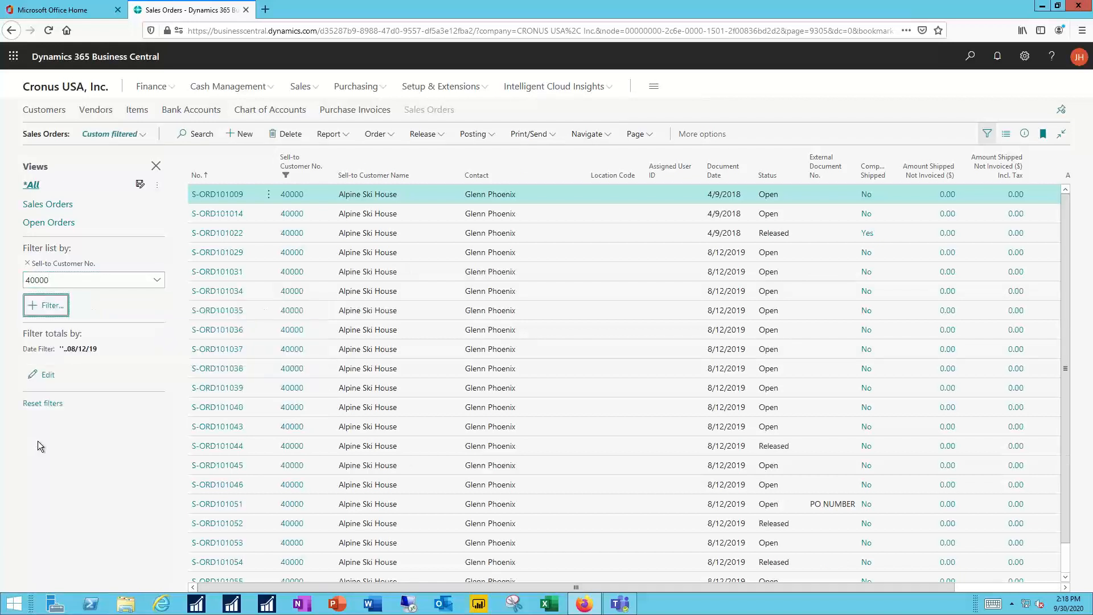
pyautogui.moveTo(447, 355)
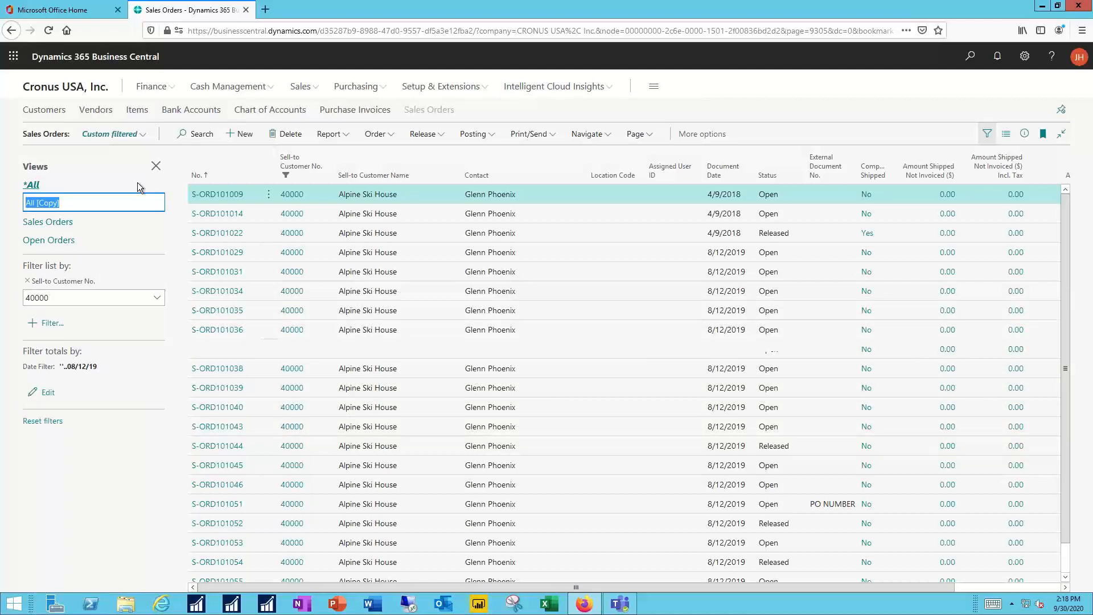
# Save the filtered list as a view named '40000 View'.
pyautogui.write('40000')
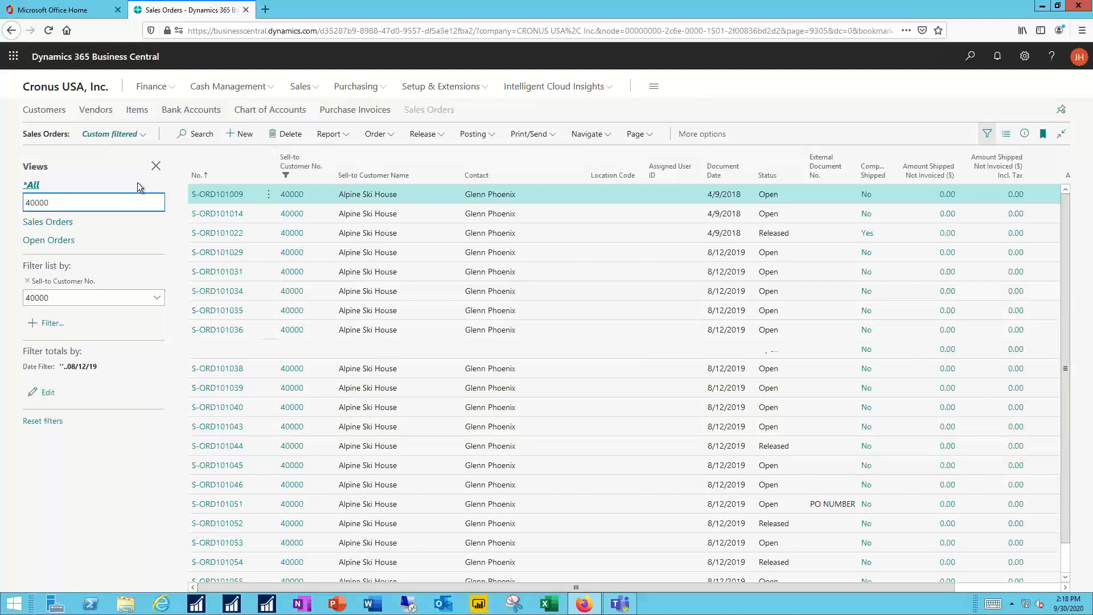
pyautogui.write('View')
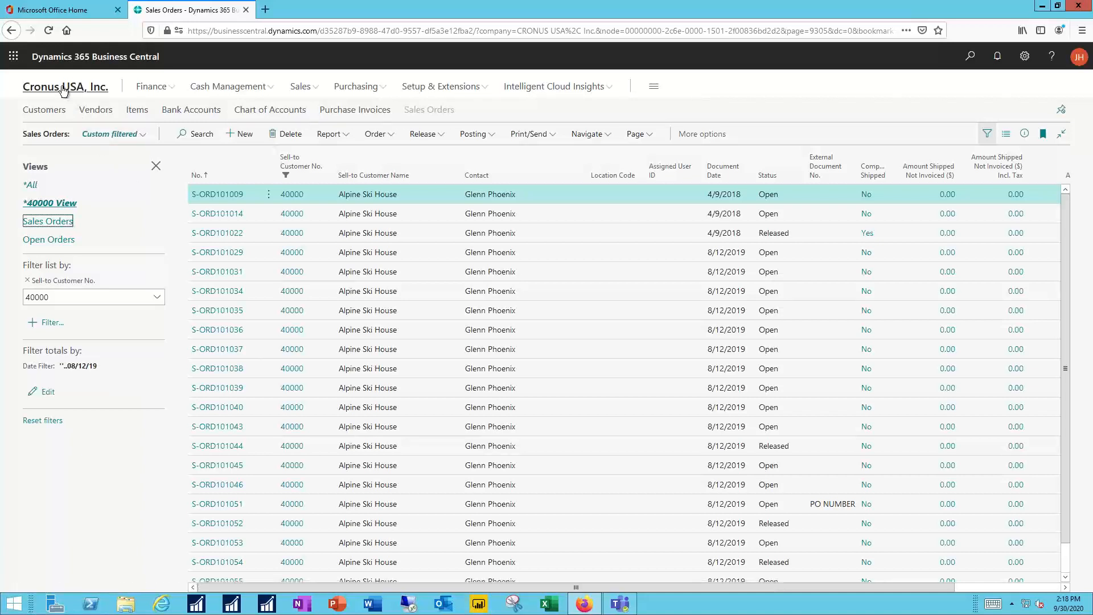
pyautogui.moveTo(60, 91)
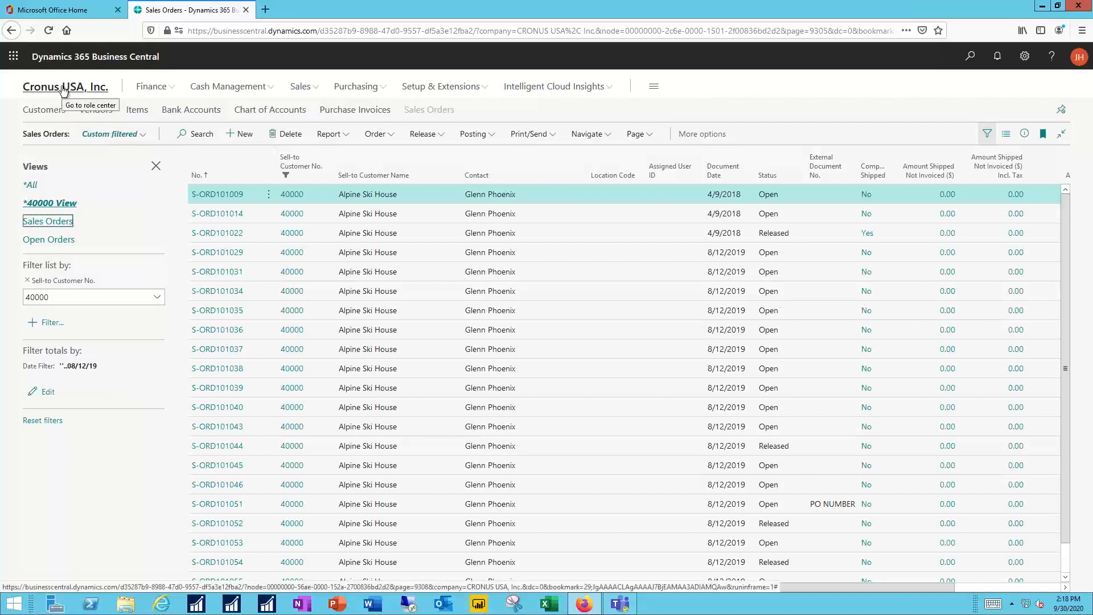